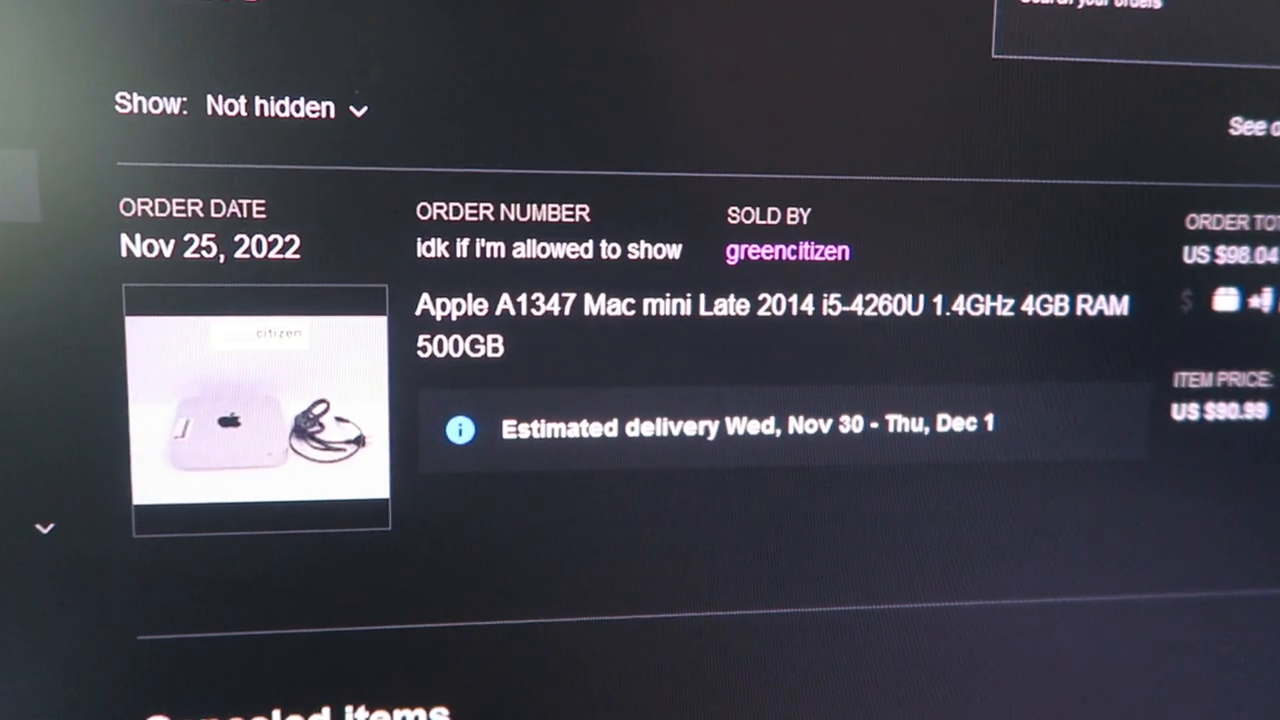
Keep the Dark appearance selected and continue so setup finishes at the desktop.
scroll("down", 3)
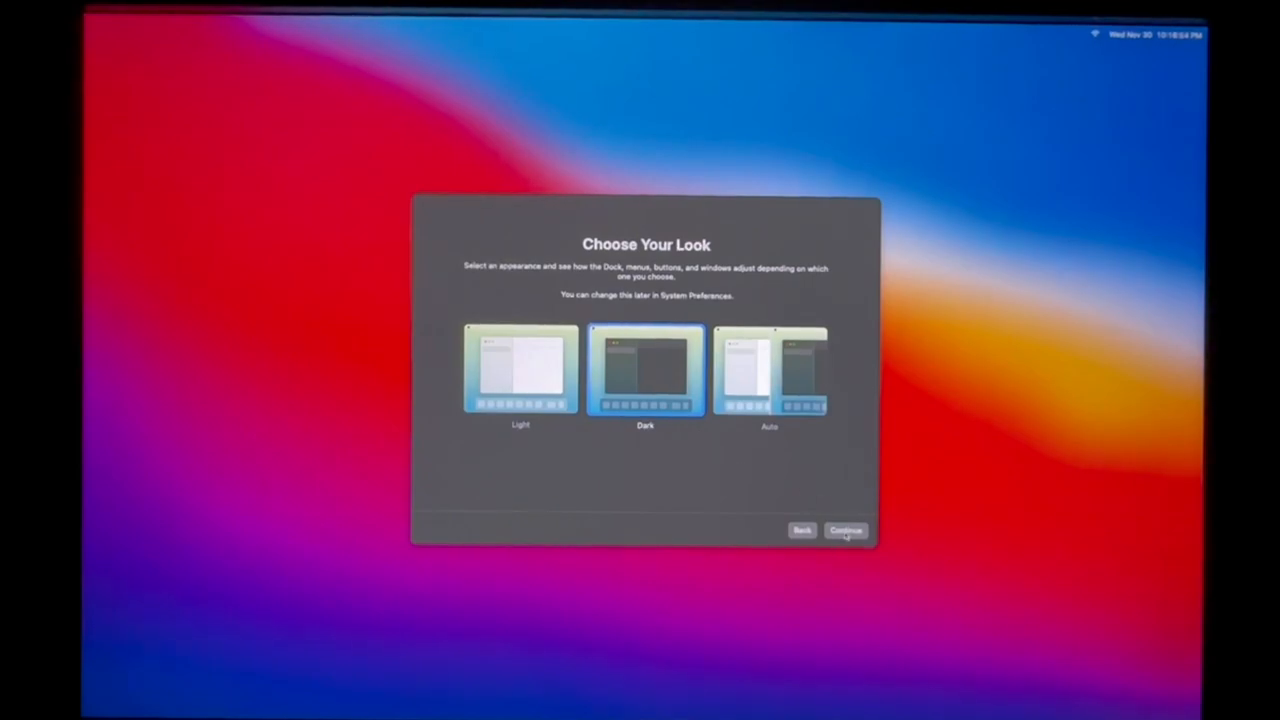
left_click(844, 528)
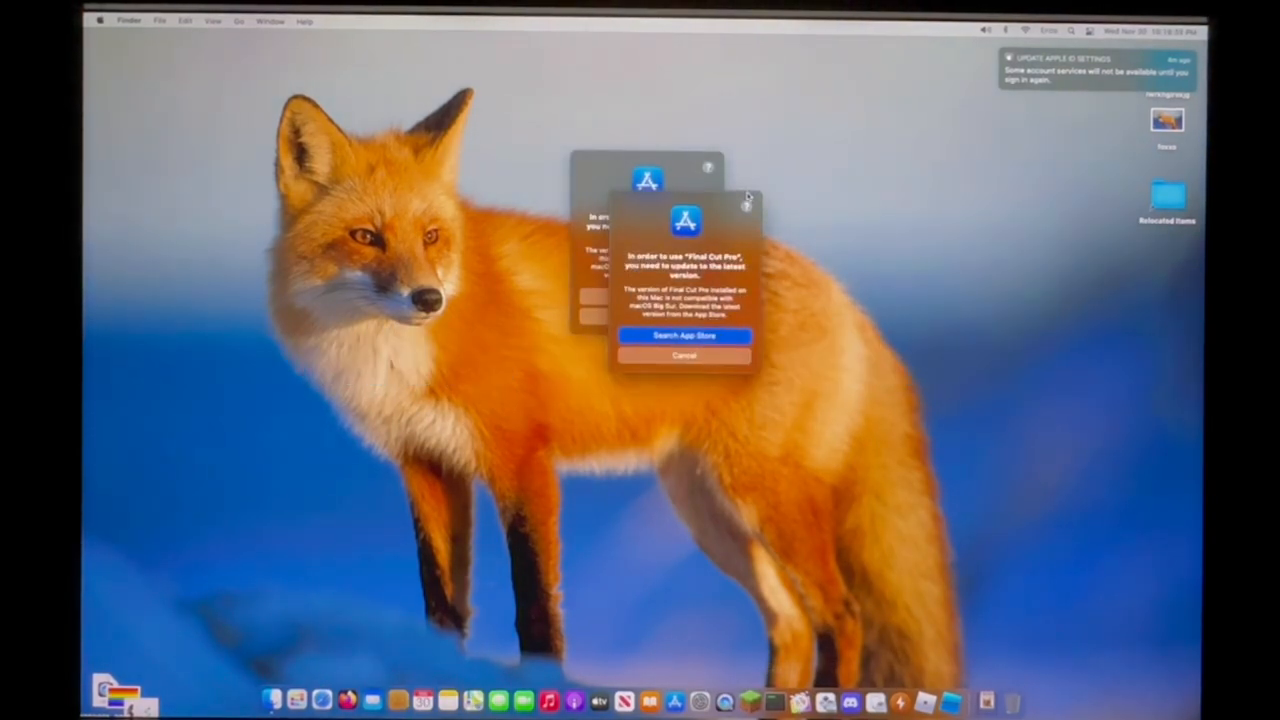
Cancel the Final Cut Pro alert and bring up About This Mac from the Apple menu to check storage.
left_click(684, 336)
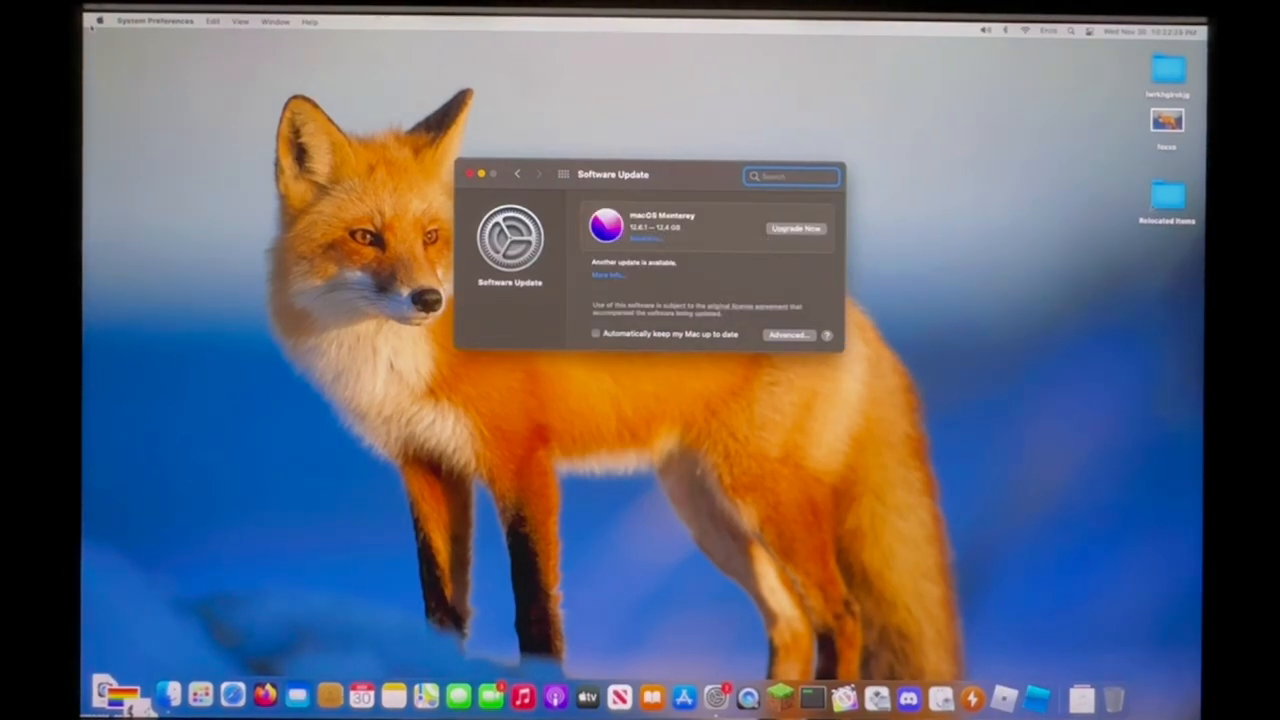
left_click(100, 20)
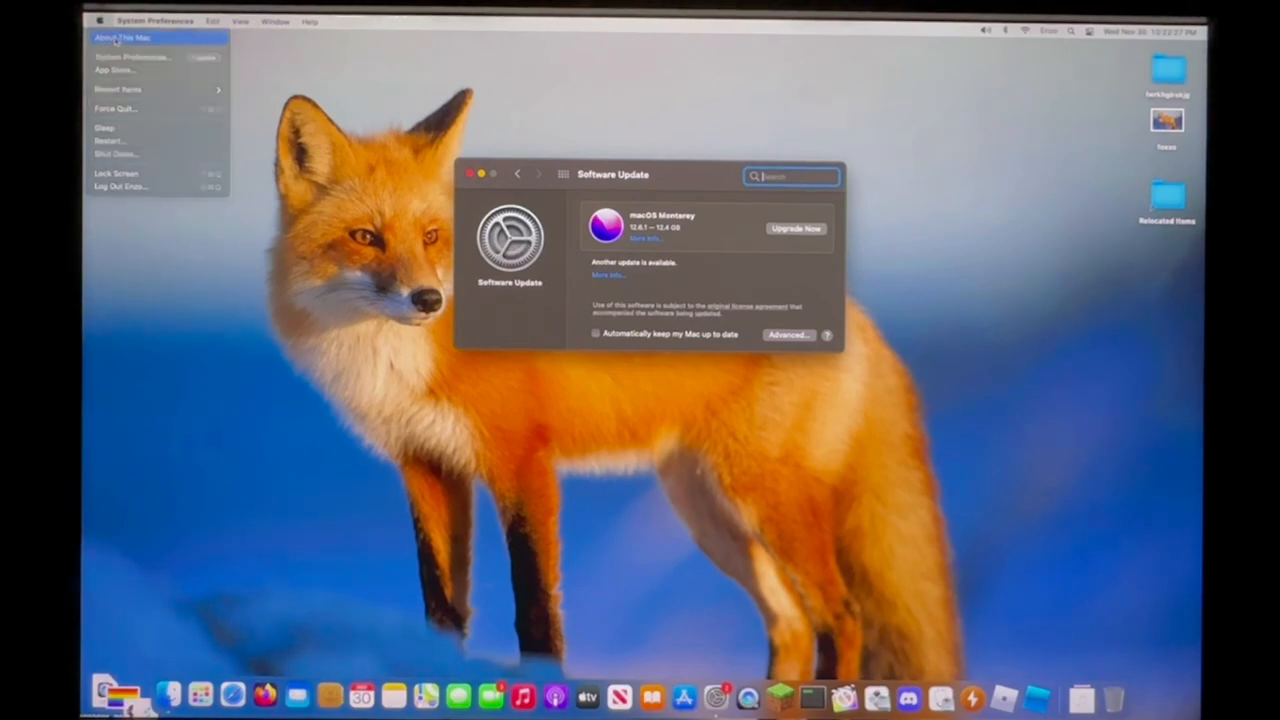
left_click(122, 36)
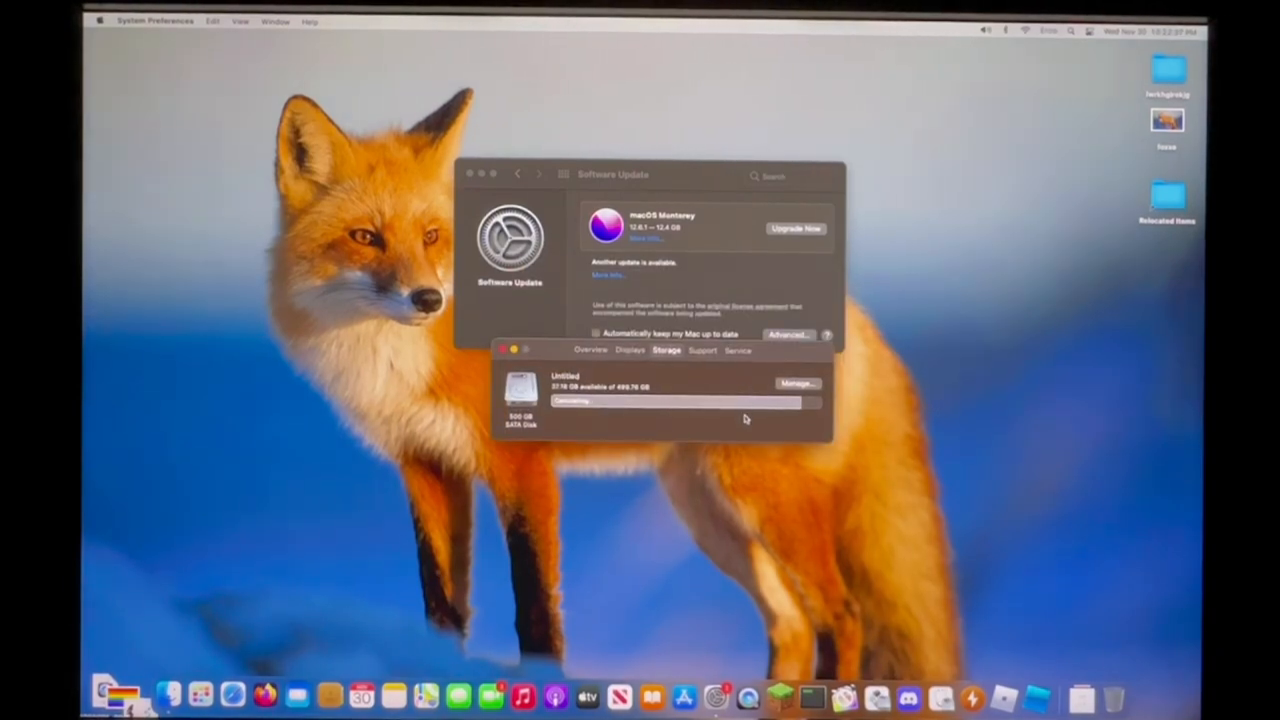
mouse_move(684, 426)
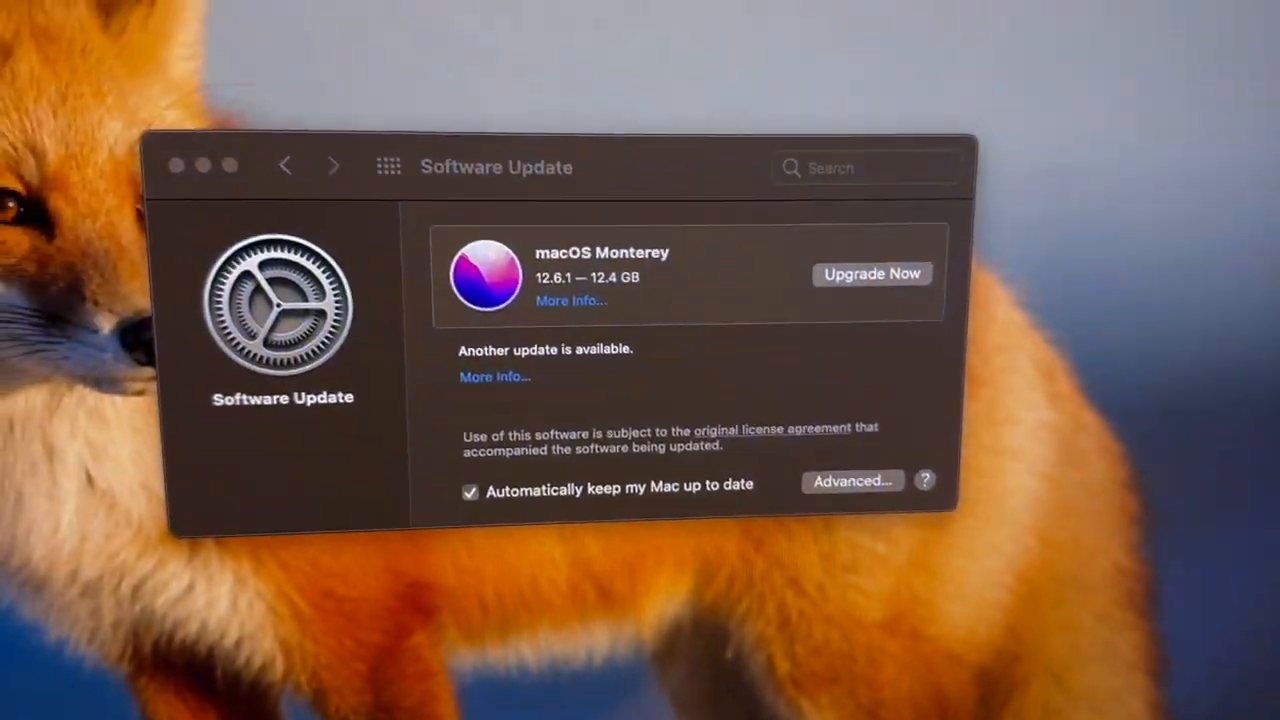
Start the macOS Monterey upgrade and acknowledge the damaged-installer error with OK.
left_click(872, 274)
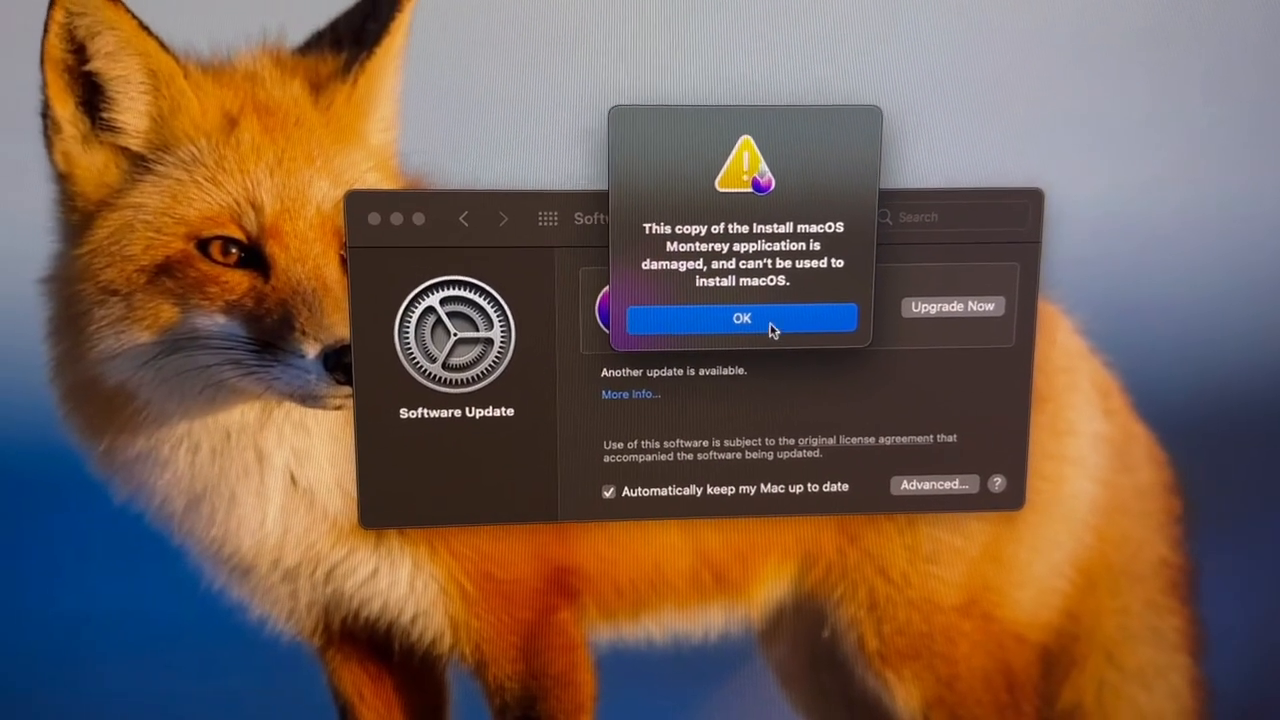
left_click(740, 318)
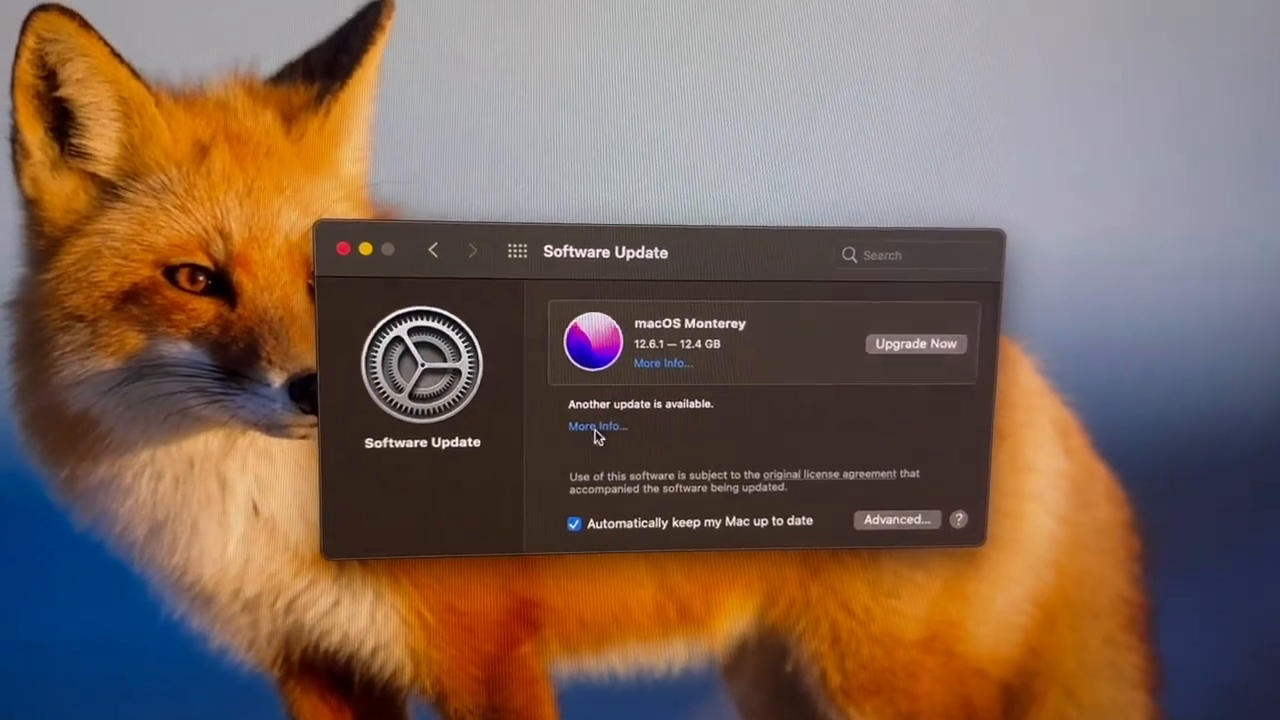
Install the macOS Big Sur 11.7.1 update via More Info and acknowledge the Download failed alert.
left_click(596, 426)
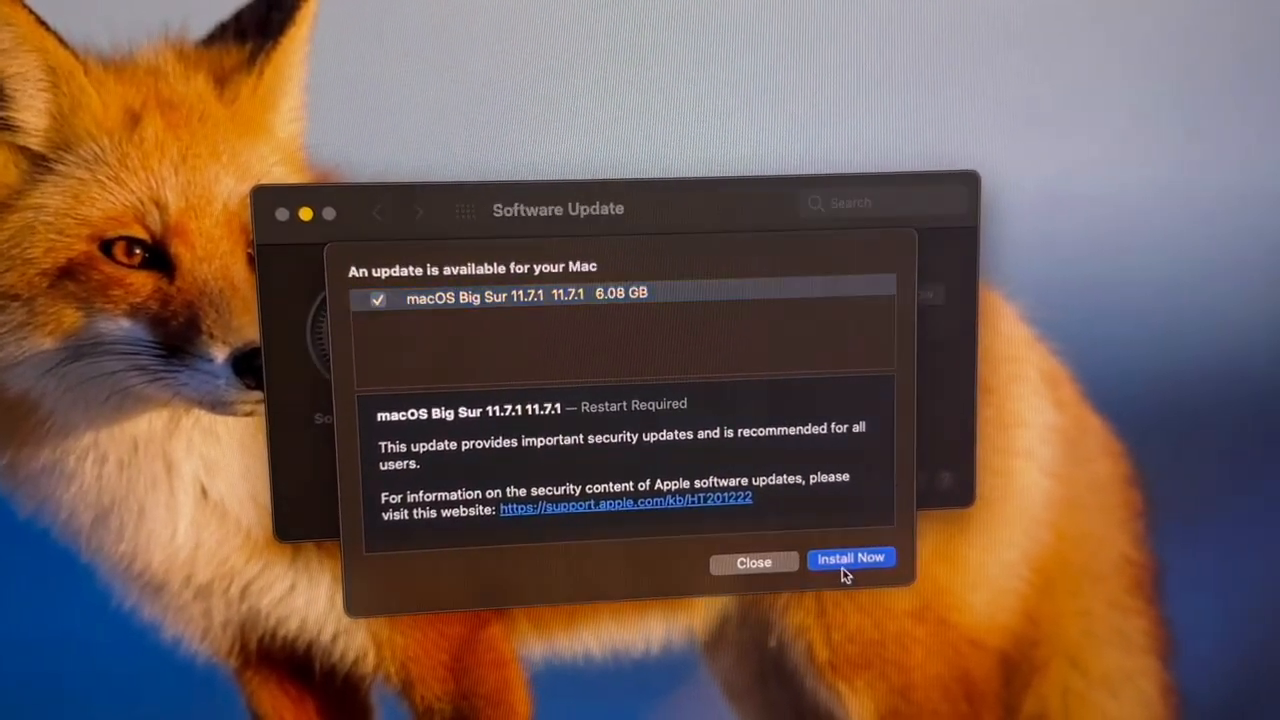
left_click(852, 558)
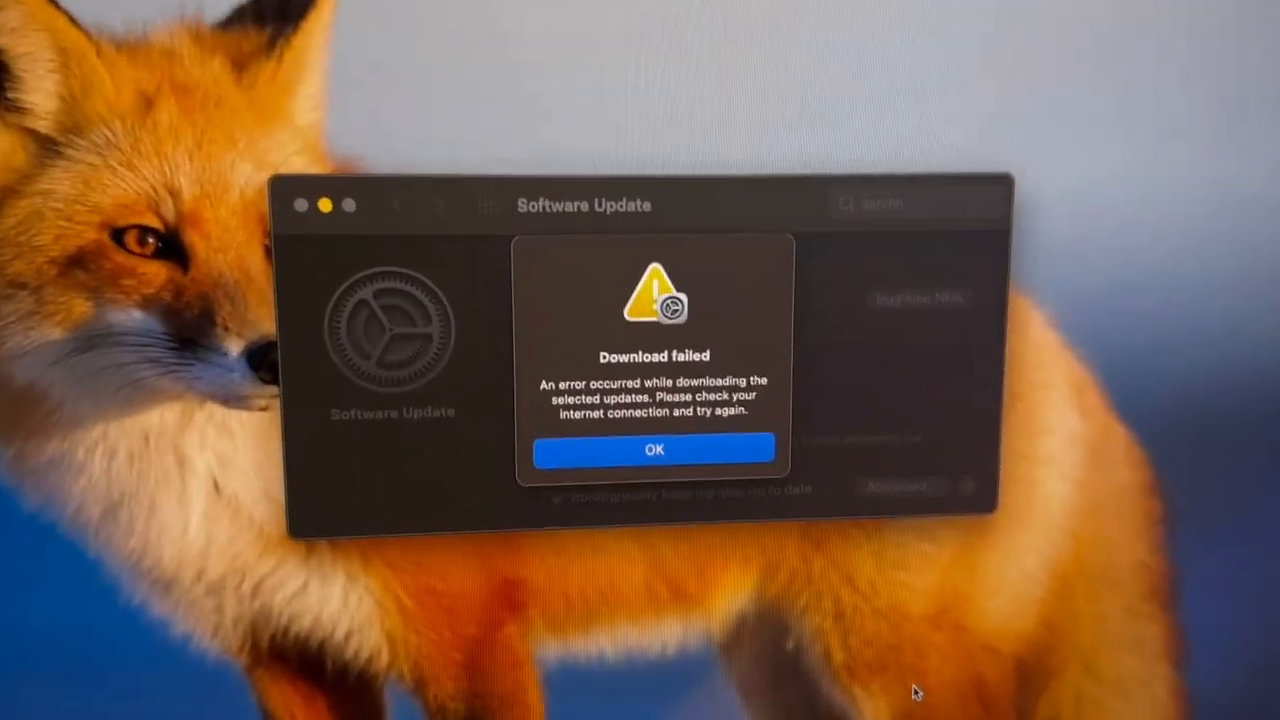
left_click(654, 448)
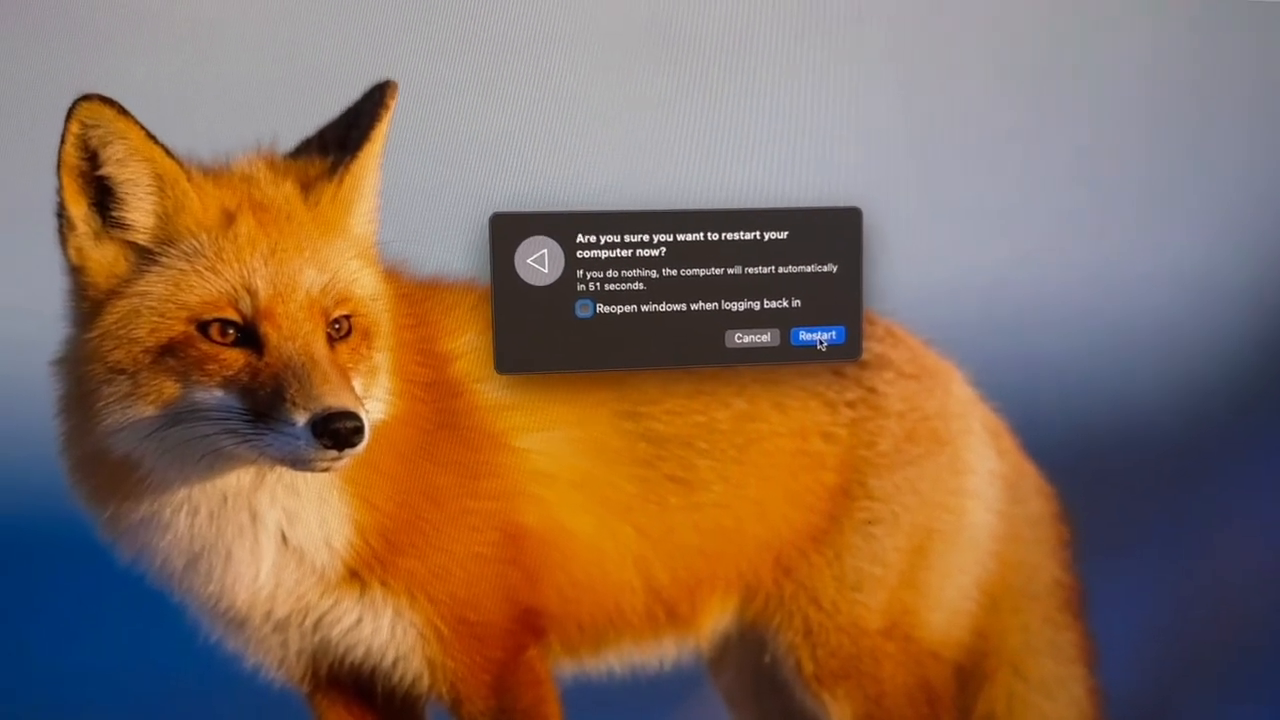
Confirm the restart, then bring System Preferences back up from the Dock to recheck updates.
left_click(816, 336)
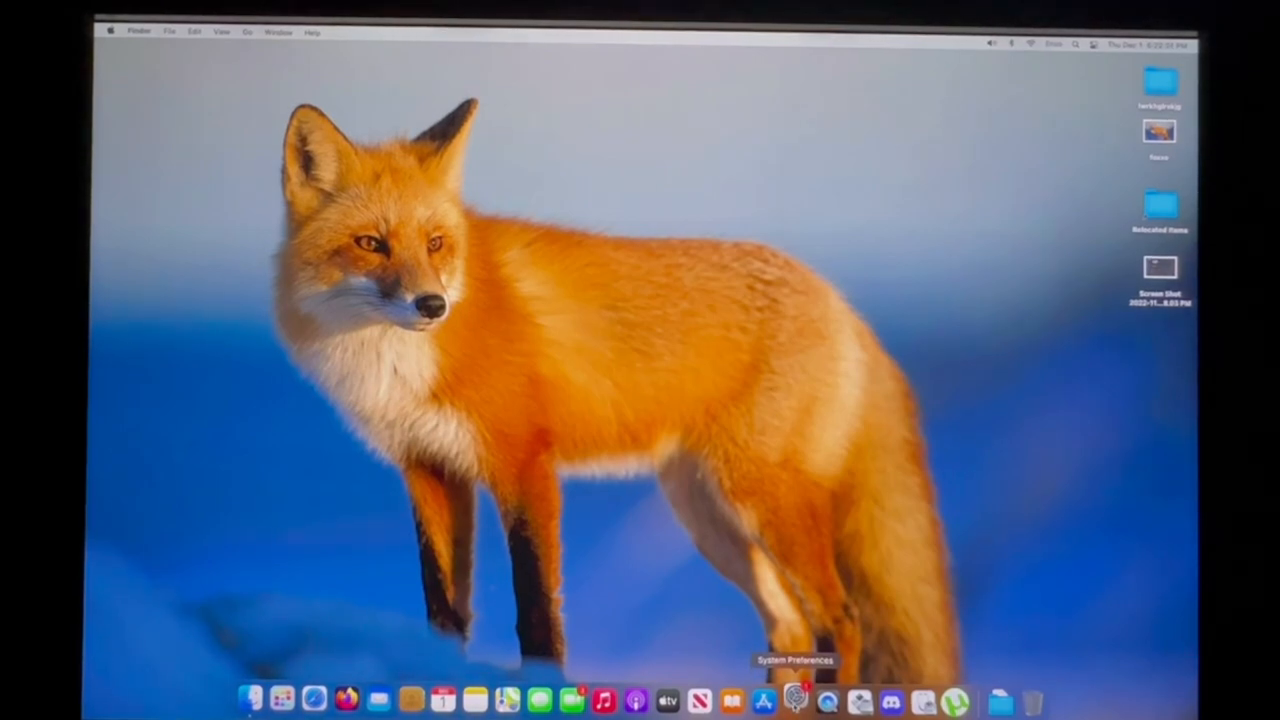
left_click(798, 700)
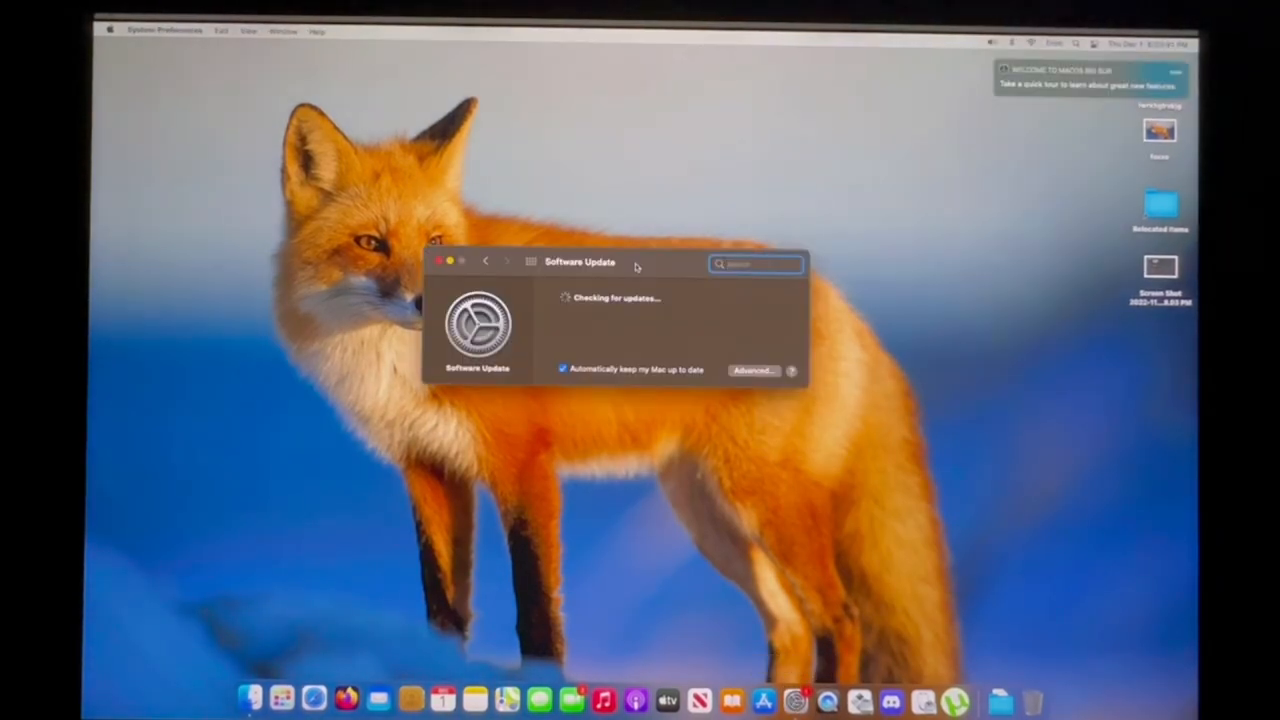